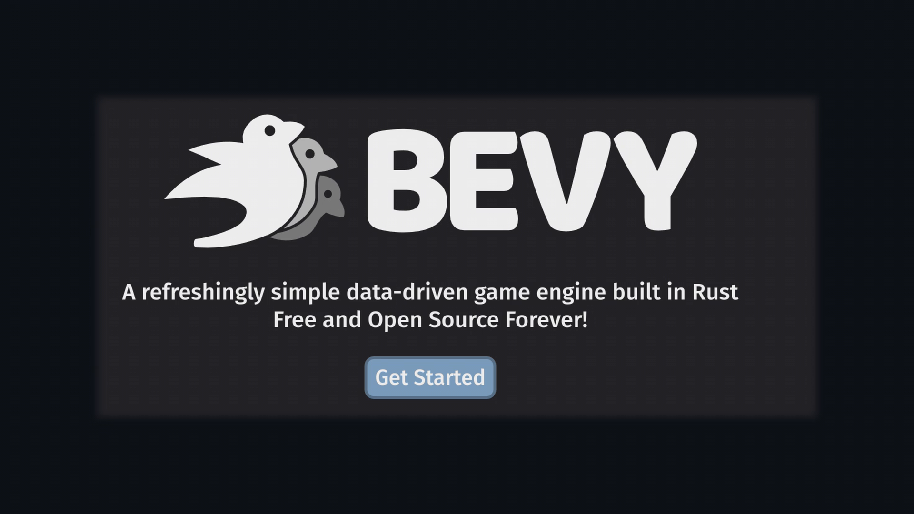
# - Launch the roguelike from the Bevy splash into its empty grid play area
pyautogui.click(430, 377)
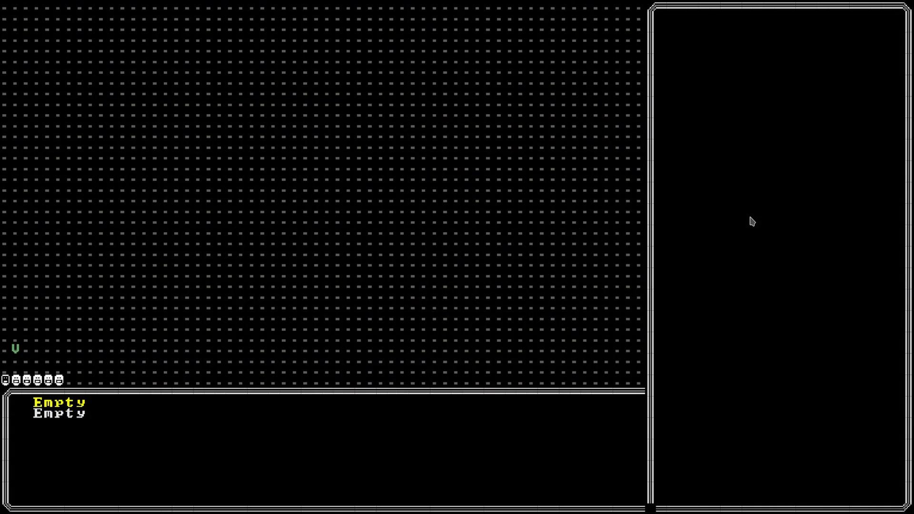
pyautogui.moveTo(732, 227)
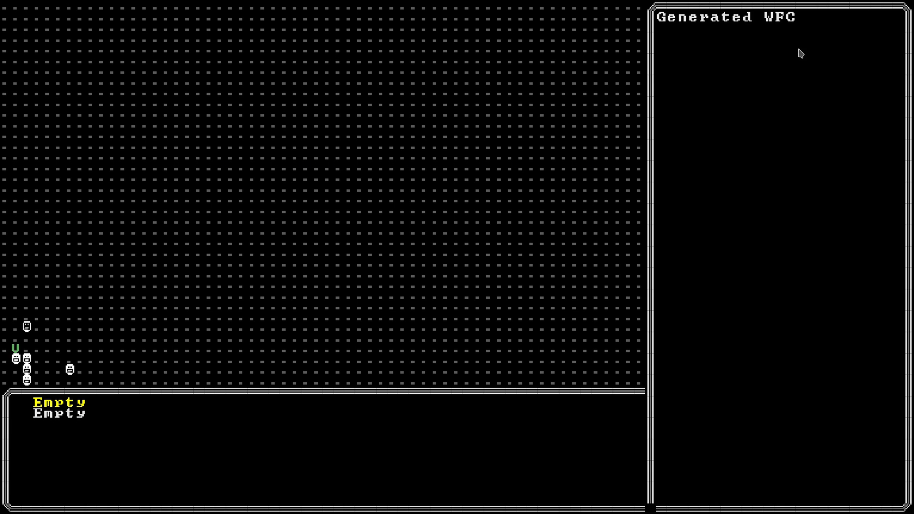
pyautogui.moveTo(53, 425)
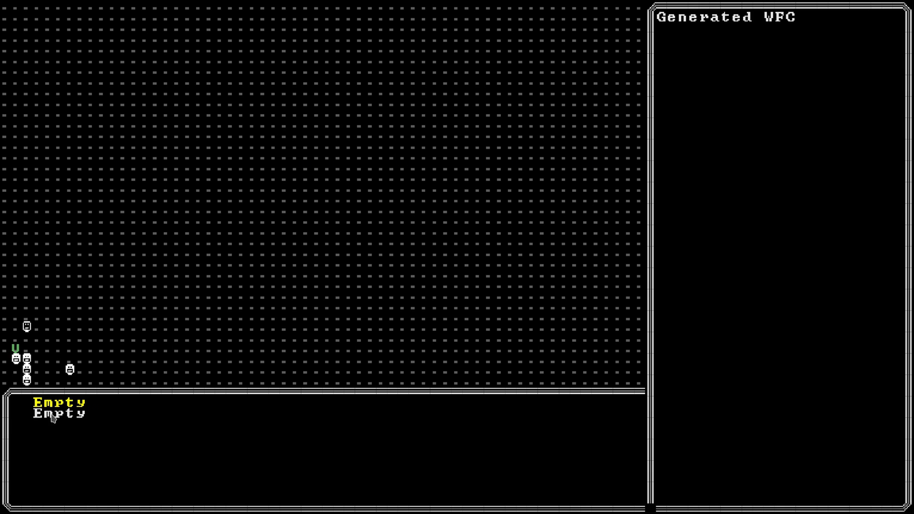
pyautogui.moveTo(93, 417)
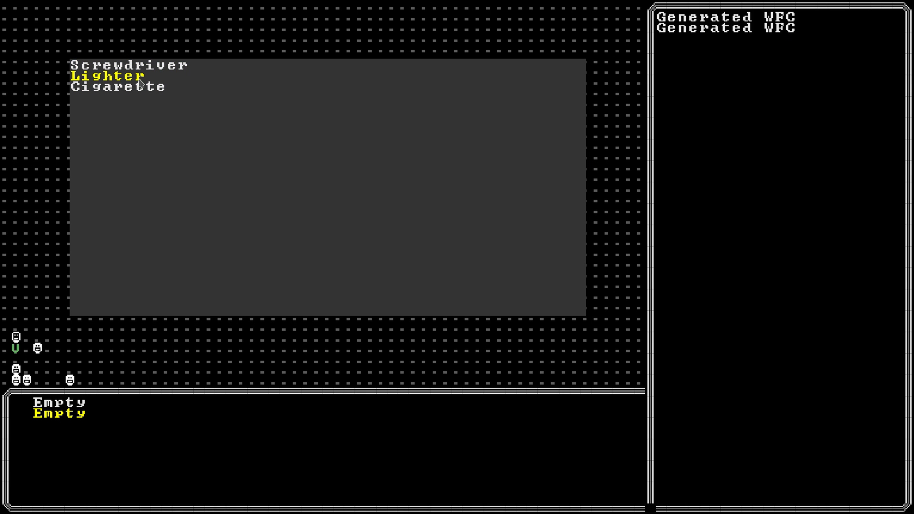
pyautogui.click(105, 76)
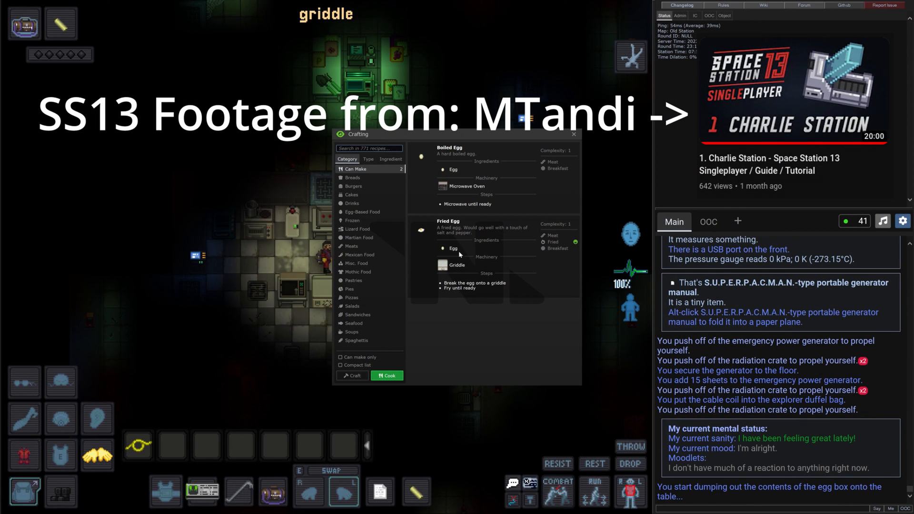
pyautogui.moveTo(572, 142)
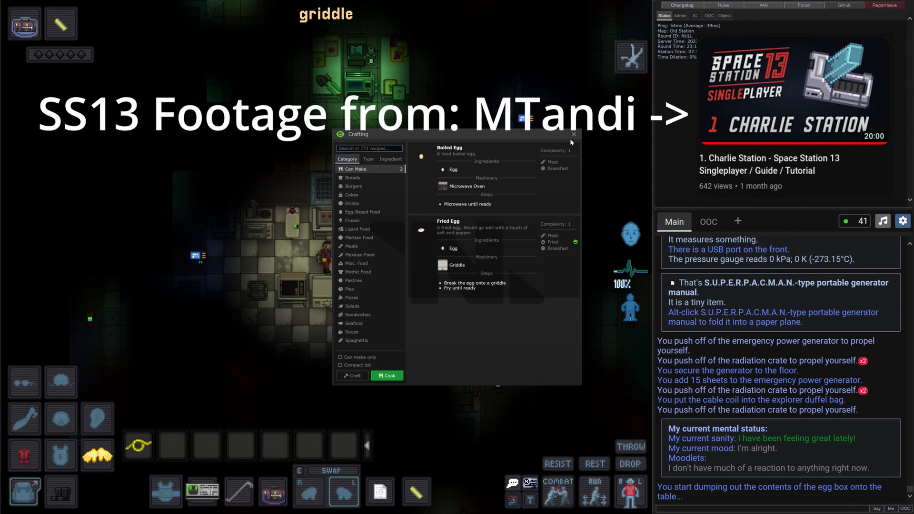
# - Dismiss the Crafting egg recipes and examine the emergency power generator room
pyautogui.click(574, 134)
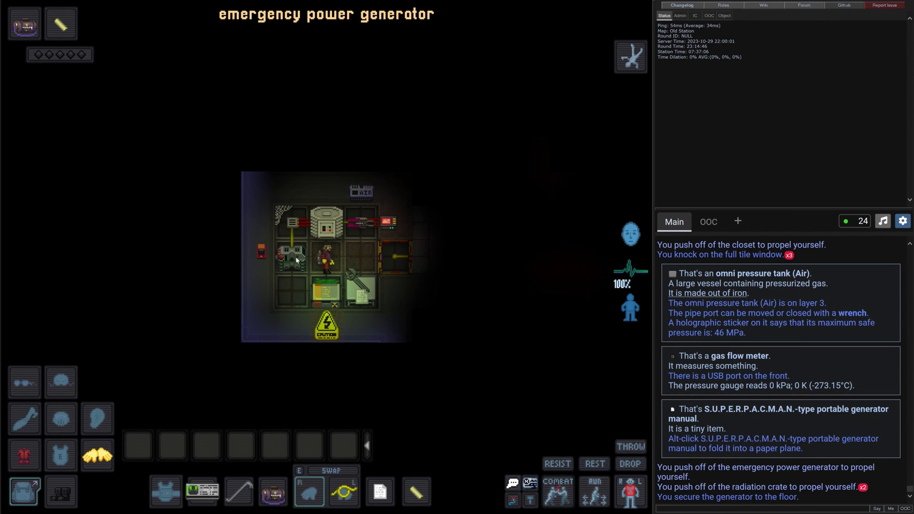
pyautogui.click(292, 260)
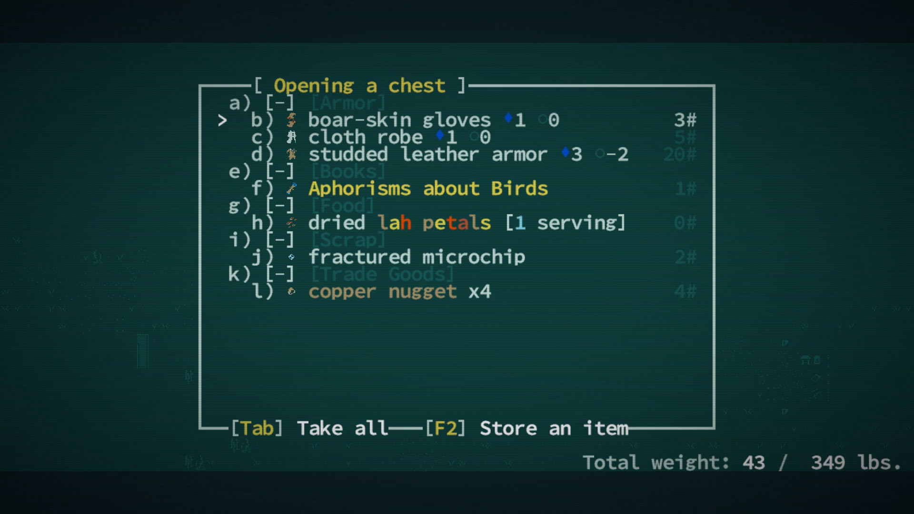
# - Take every item from the opened chest via Take All, each pickup logged
pyautogui.press('Tab')
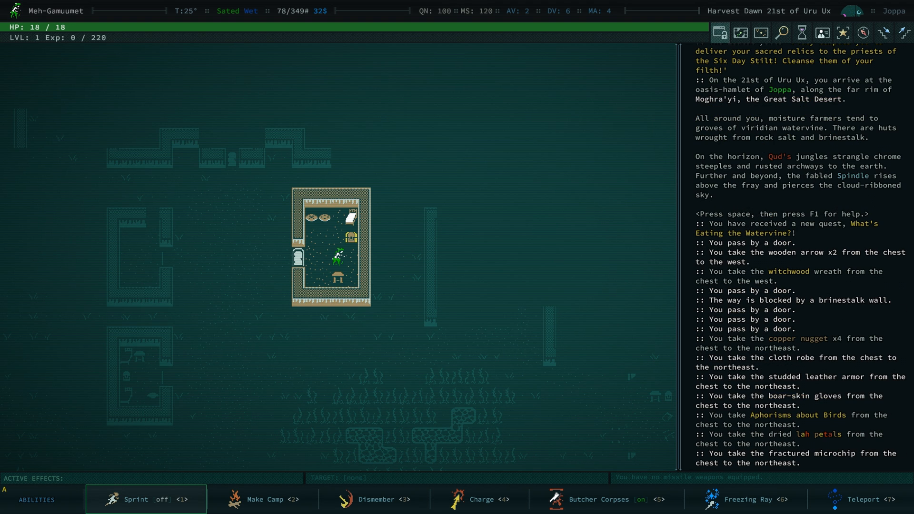